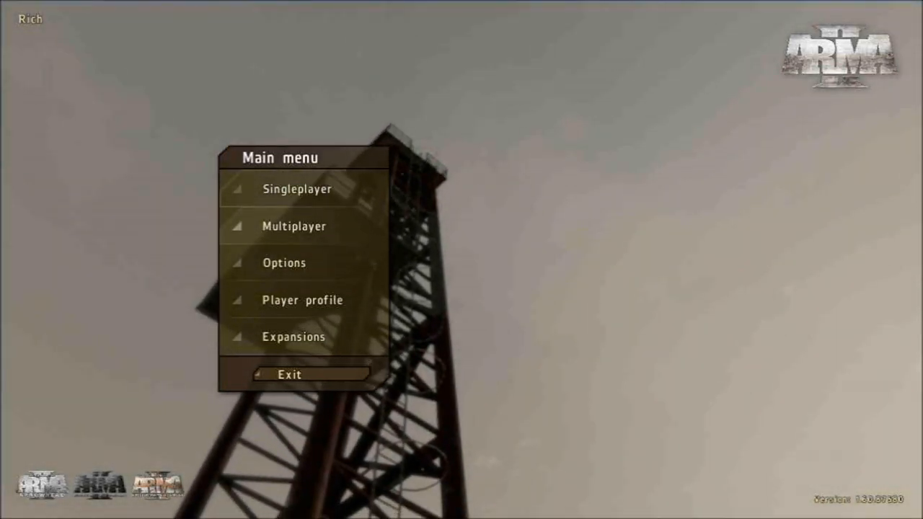
mouse_move(294, 226)
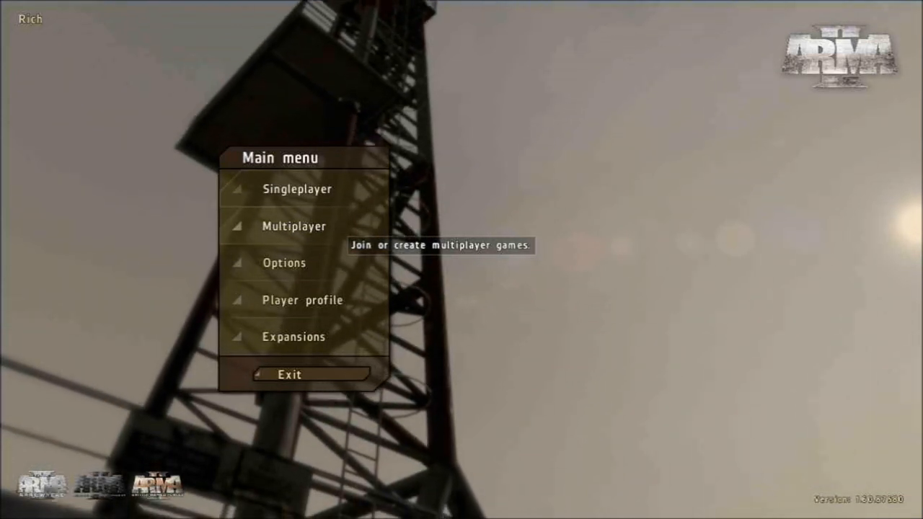
Step: Choose Multiplayer from the main menu, bringing up the online-play notice
click(294, 226)
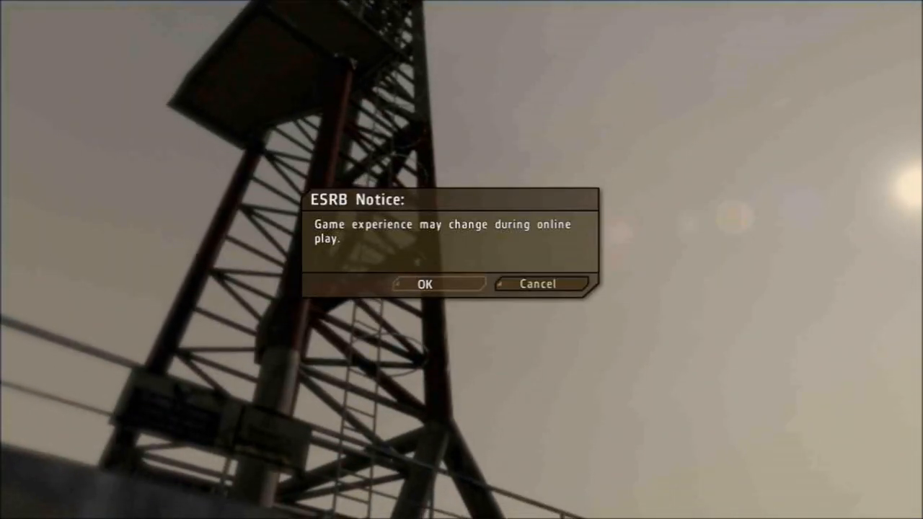
click(429, 284)
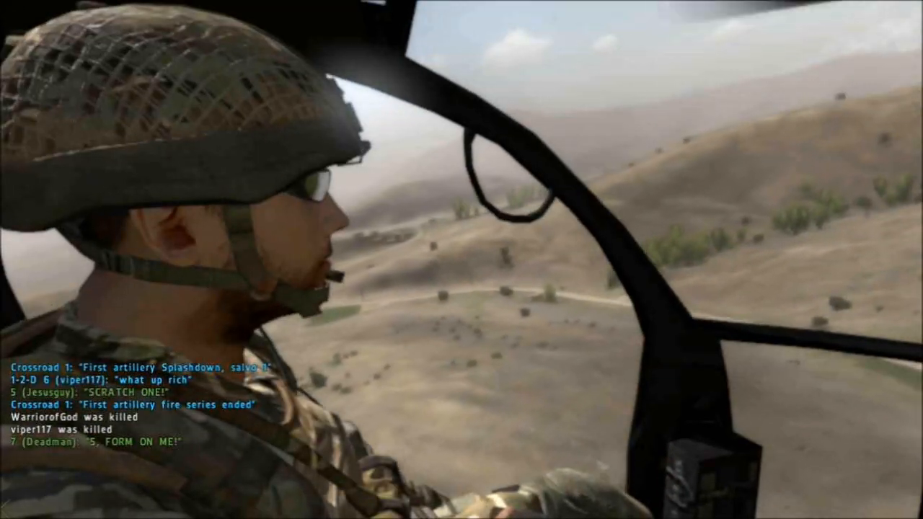
Step: Toggle the M view key for the in-cockpit view, then toggle it again mid-flight
key(M)
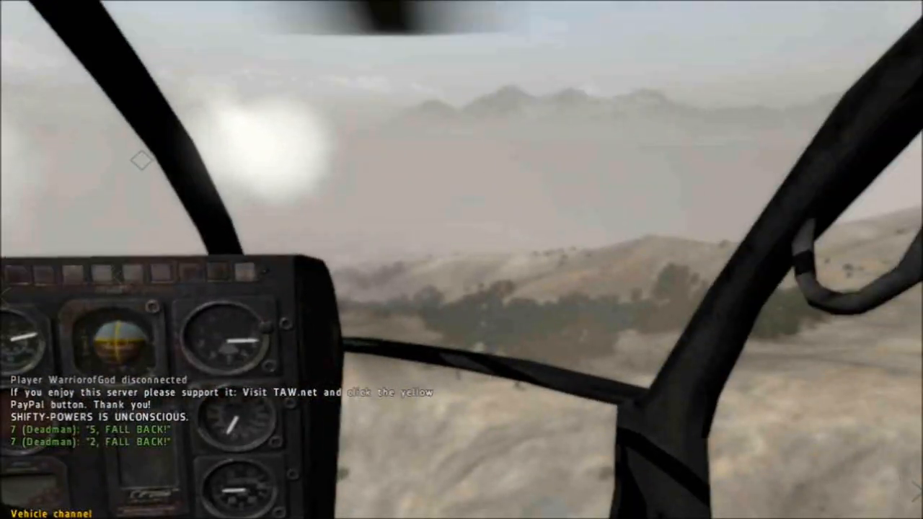
key(m)
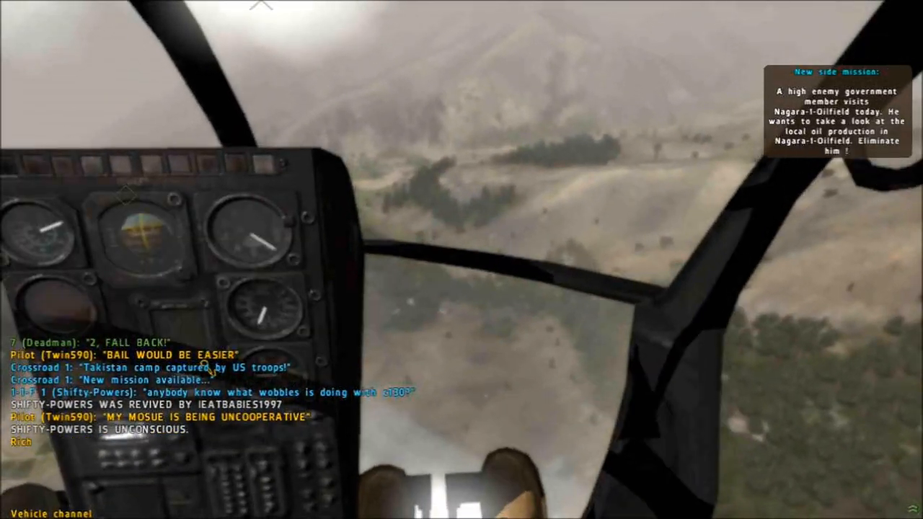
Step: Toggle the M view key again while flying low toward the battle area
key(M)
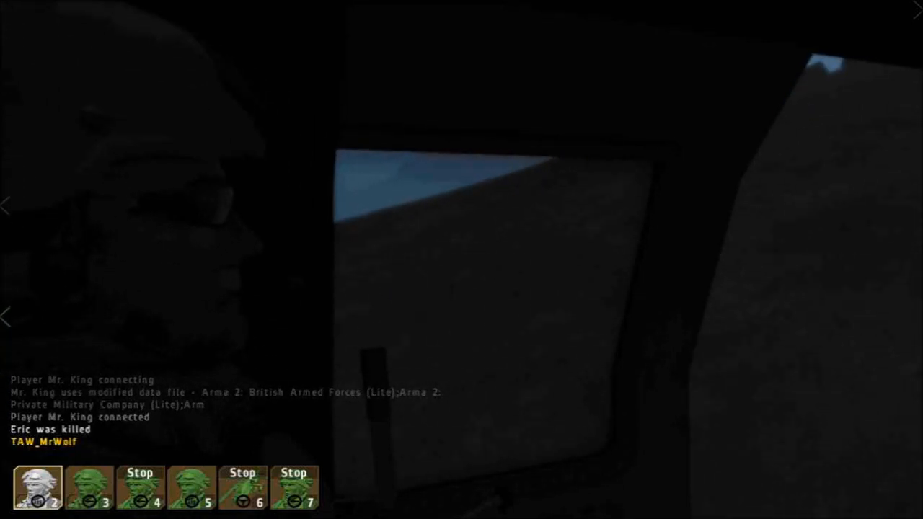
key(M)
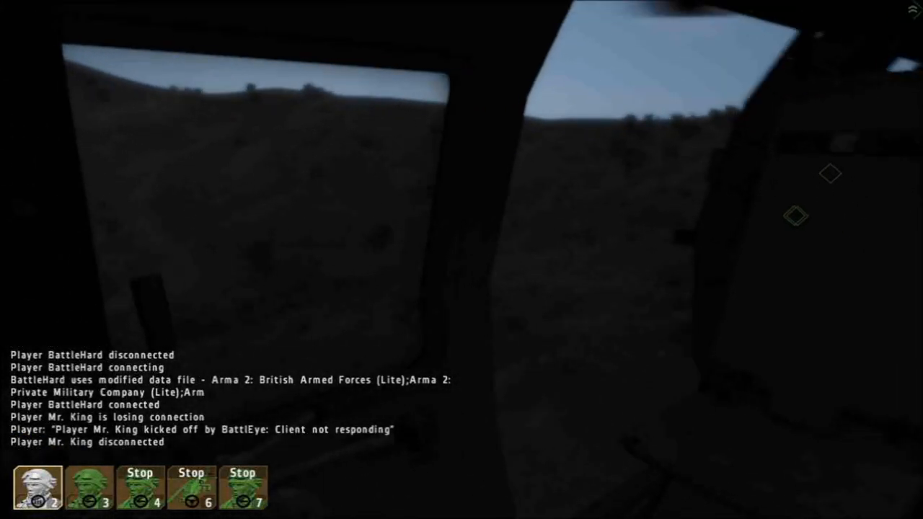
key(M)
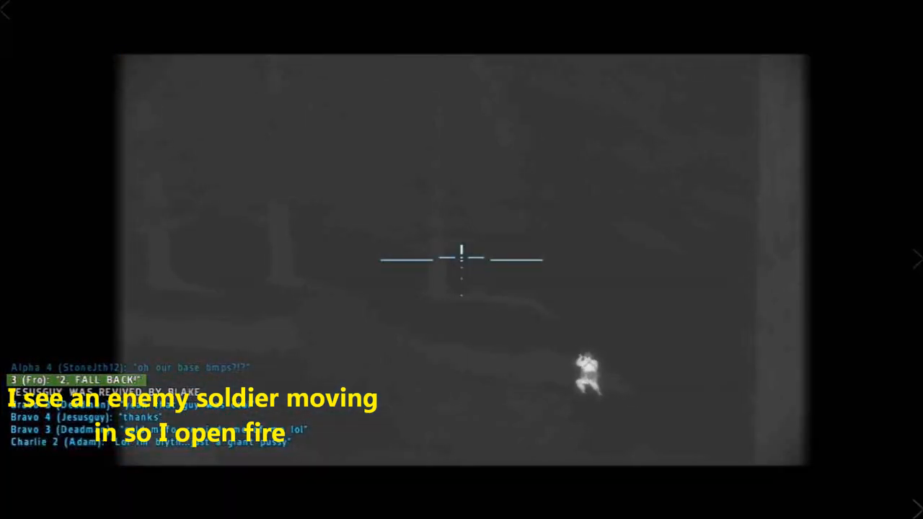
Step: Fire at the approaching enemy soldier centred in the thermal sight
click(459, 260)
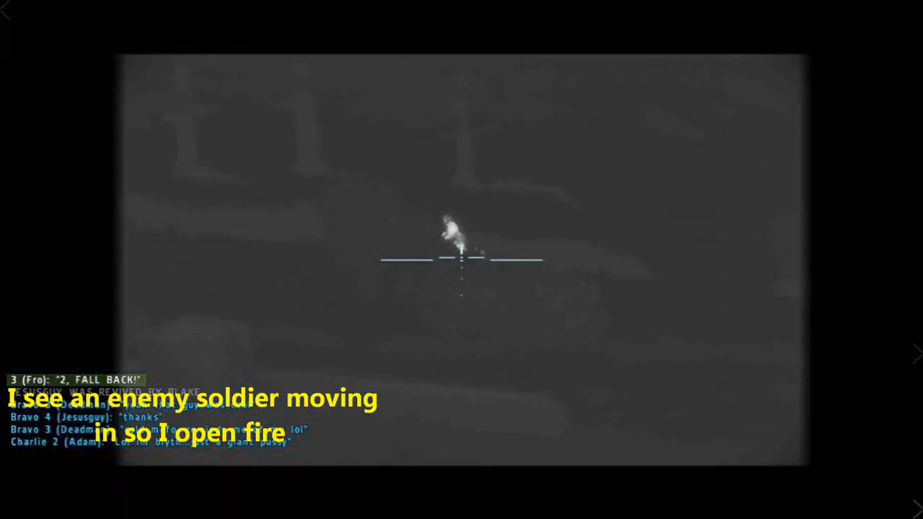